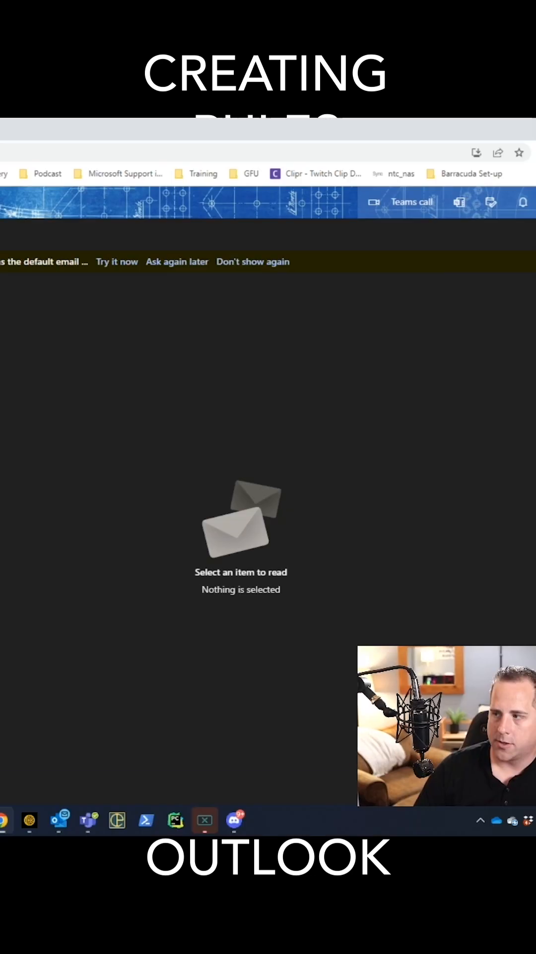
- Start a new inbox rule in Mail > Rules settings and name it 'Important Senders'
click(388, 112)
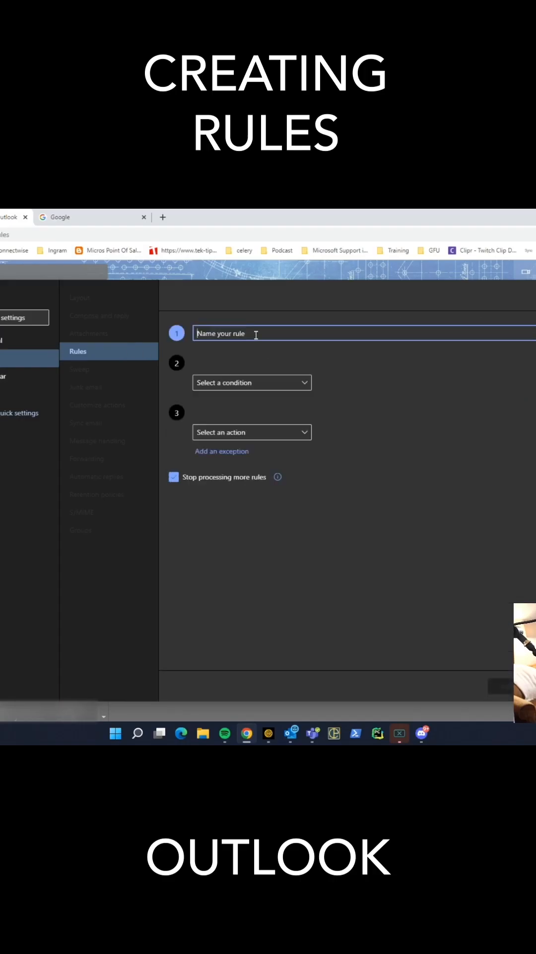
text(Importa)
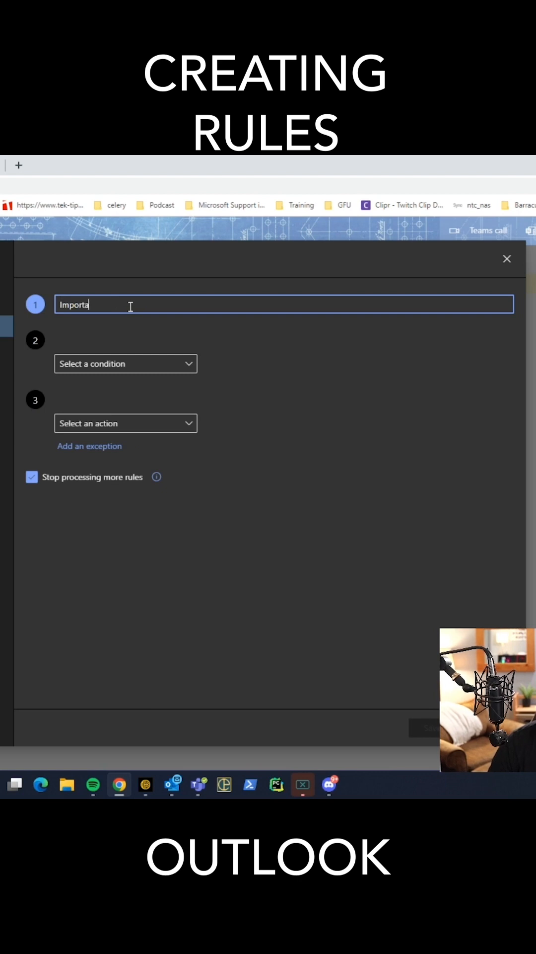
text(nt Sends)
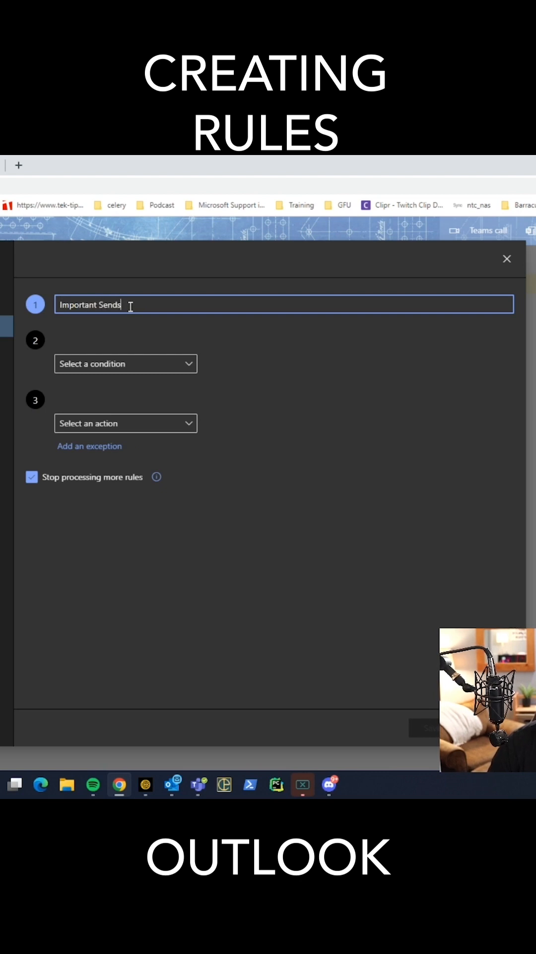
click(126, 363)
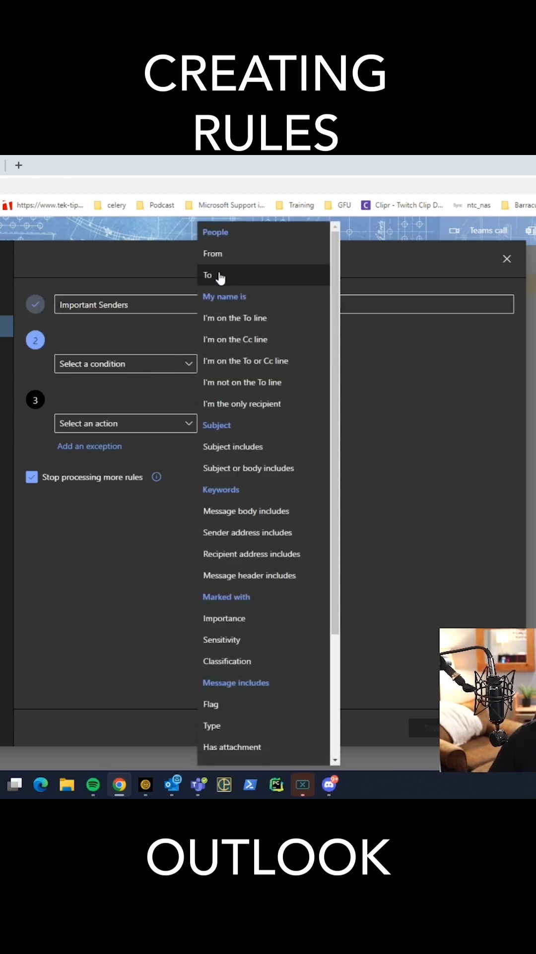
- Set the condition to 'From' with Sonny Box as the sender
click(213, 253)
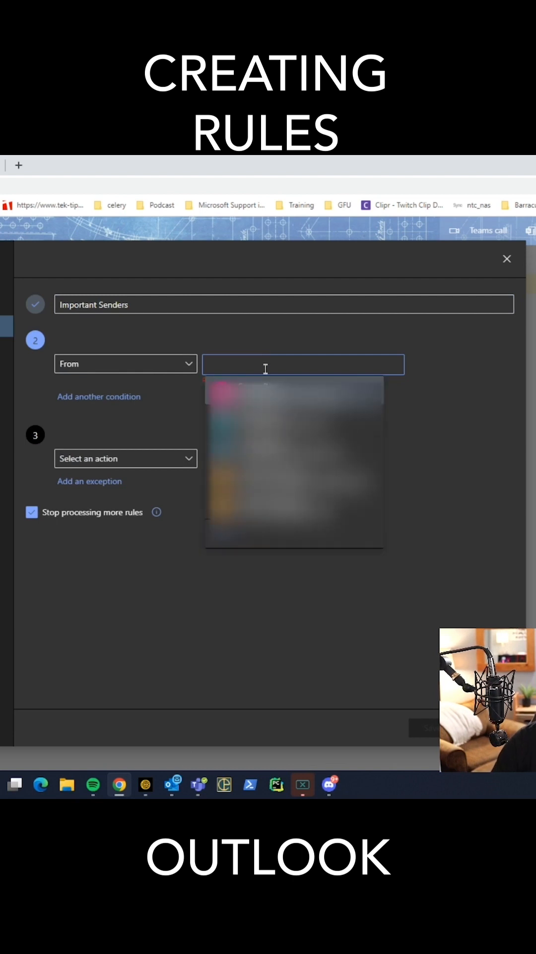
click(294, 395)
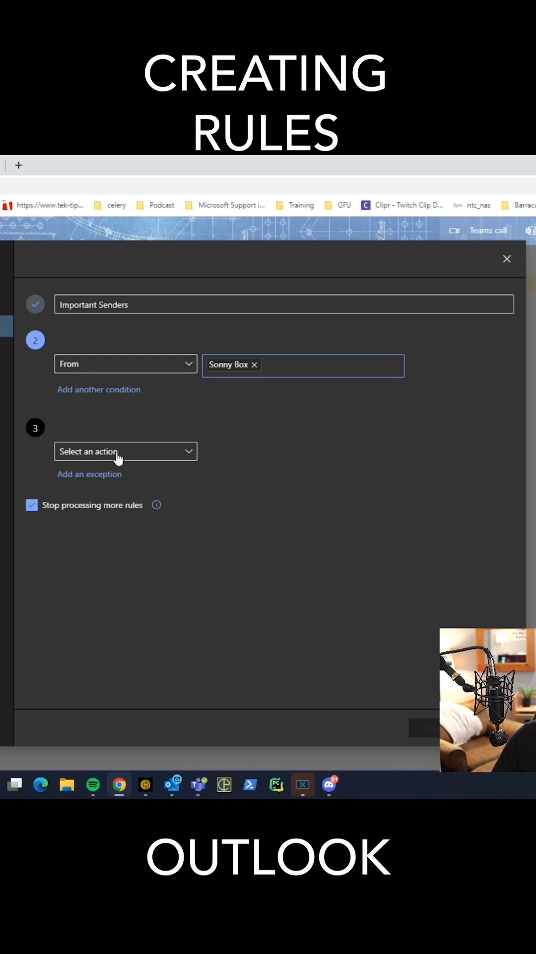
click(125, 451)
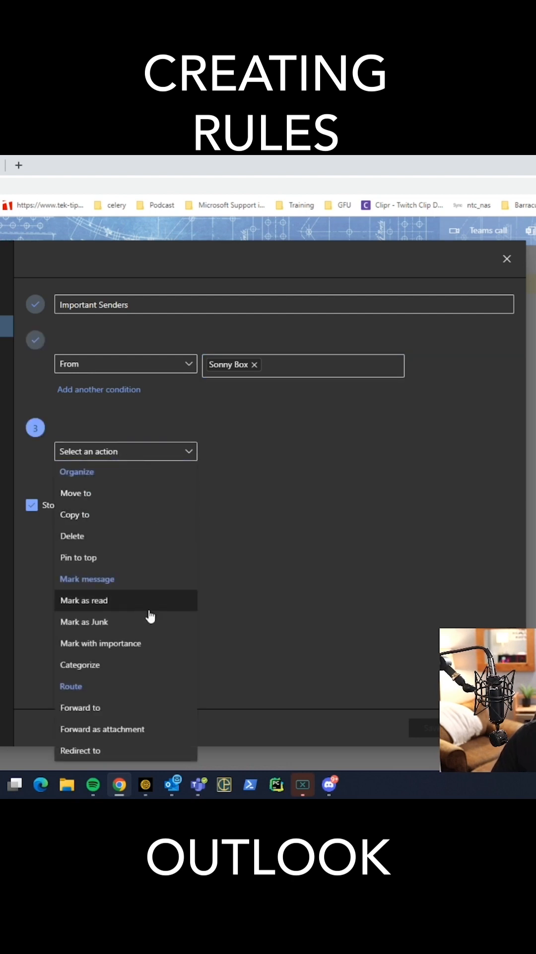
- Set the action to mark matching messages with High importance
click(100, 643)
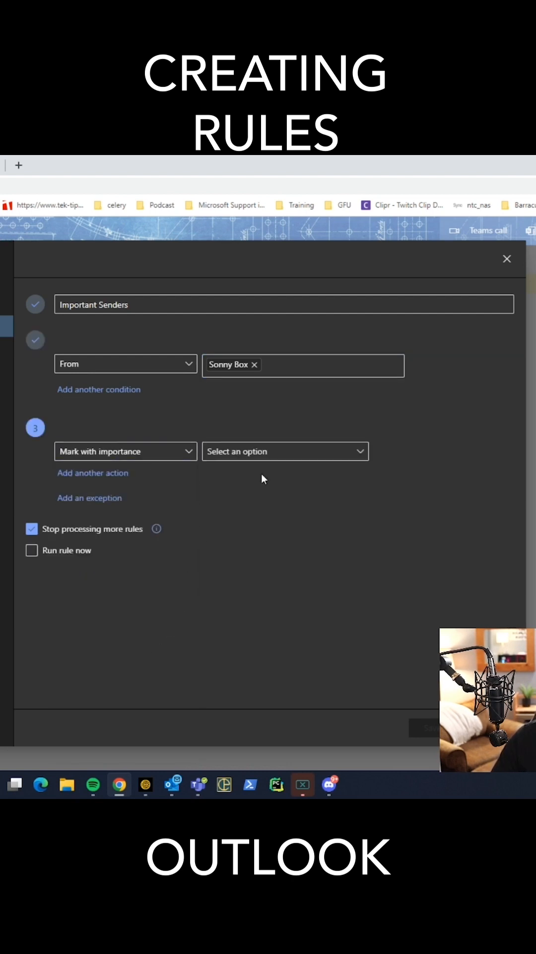
click(284, 451)
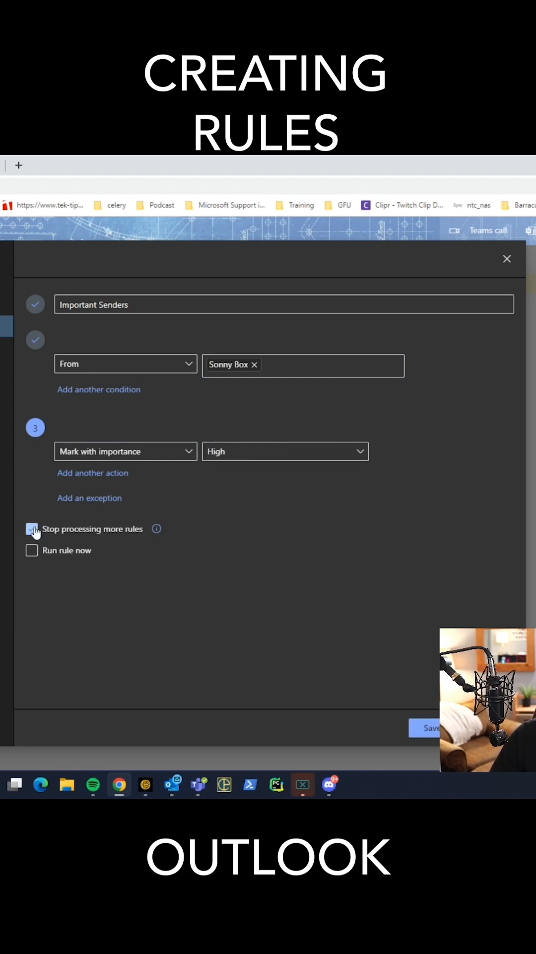
- Uncheck 'Stop processing more rules' and save the Important Senders rule
click(32, 528)
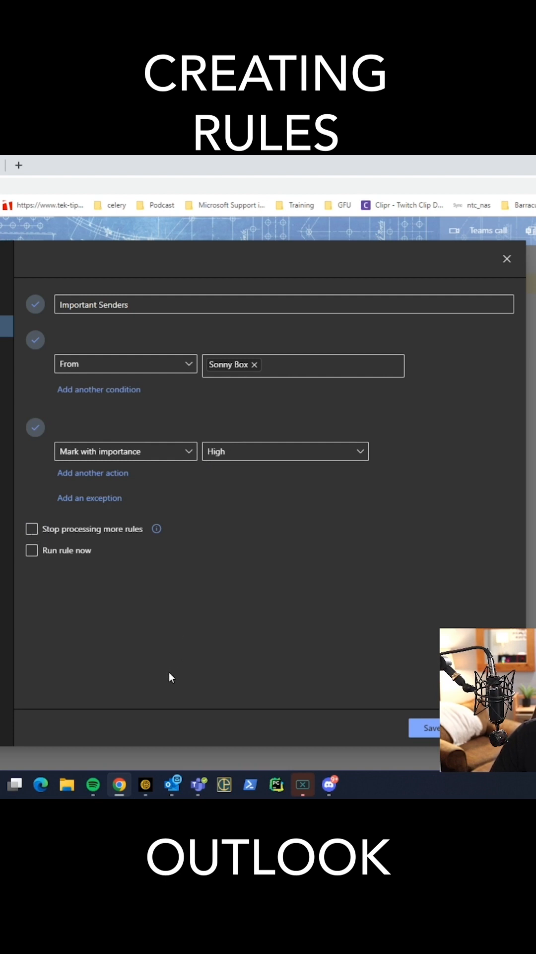
mouse_move(129, 634)
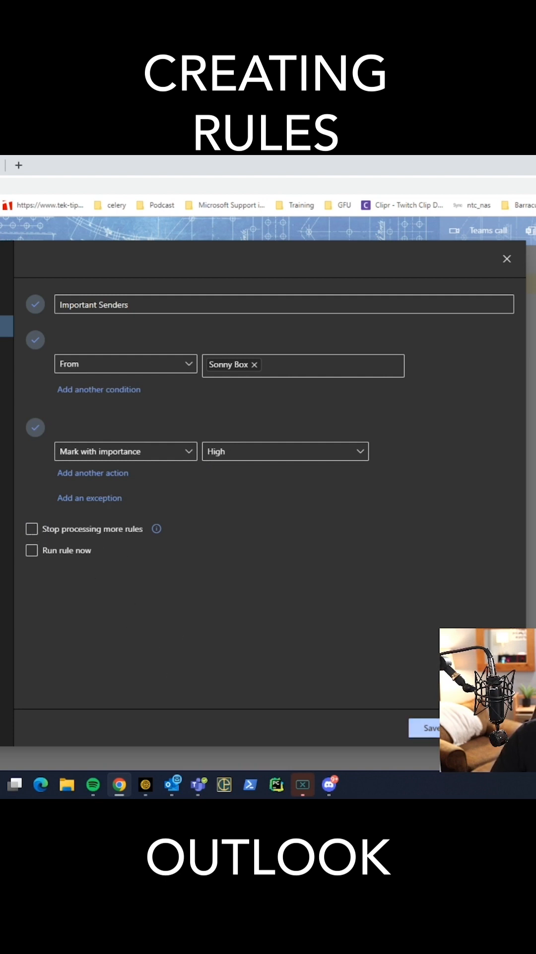
click(427, 727)
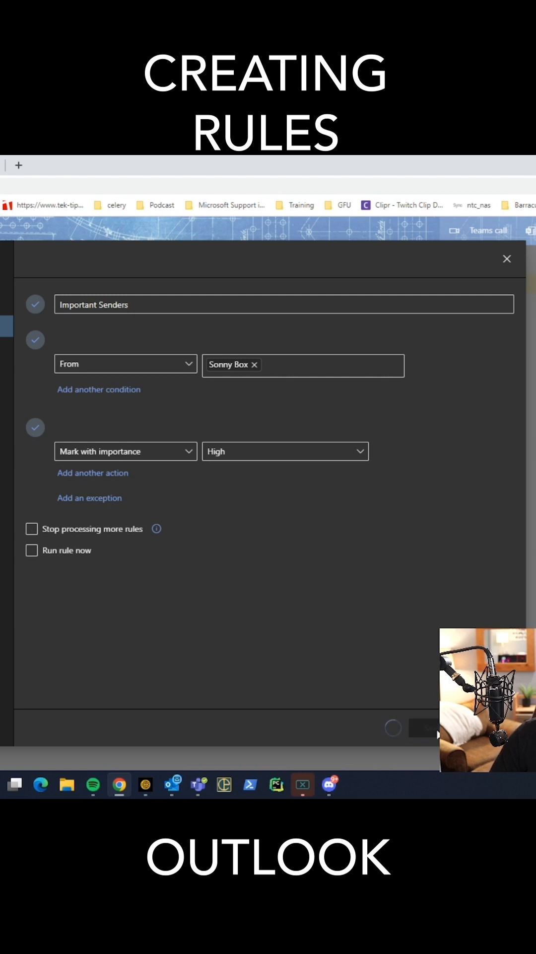